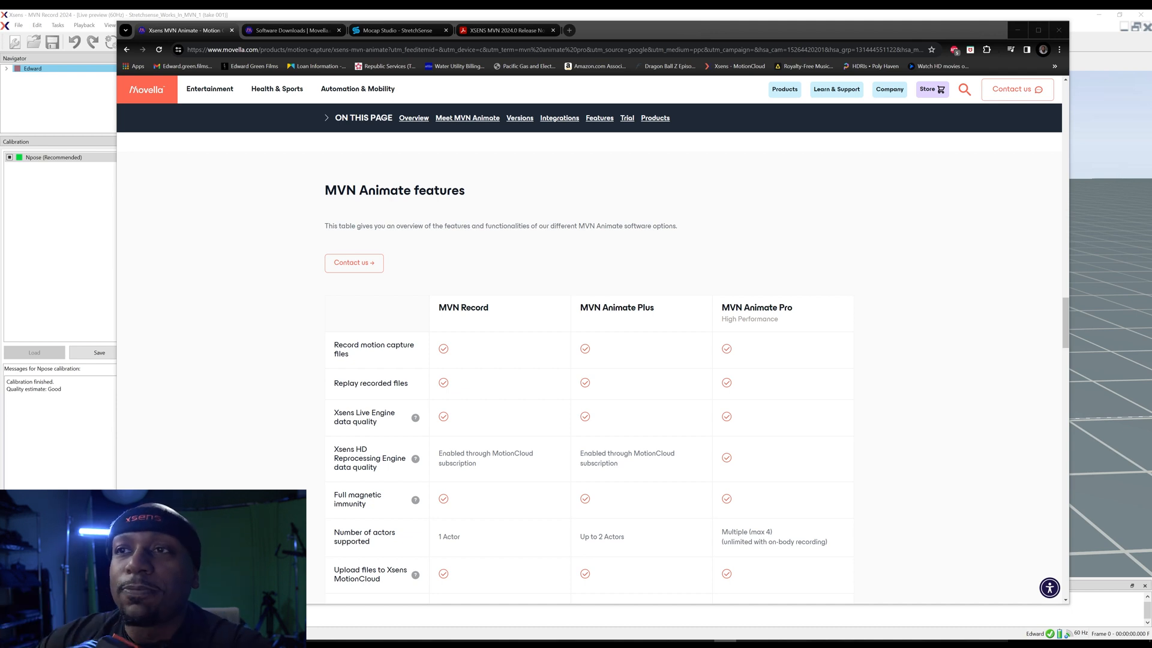
Scroll through the Movella features table to review the listed capabilities.
scroll(down, 3)
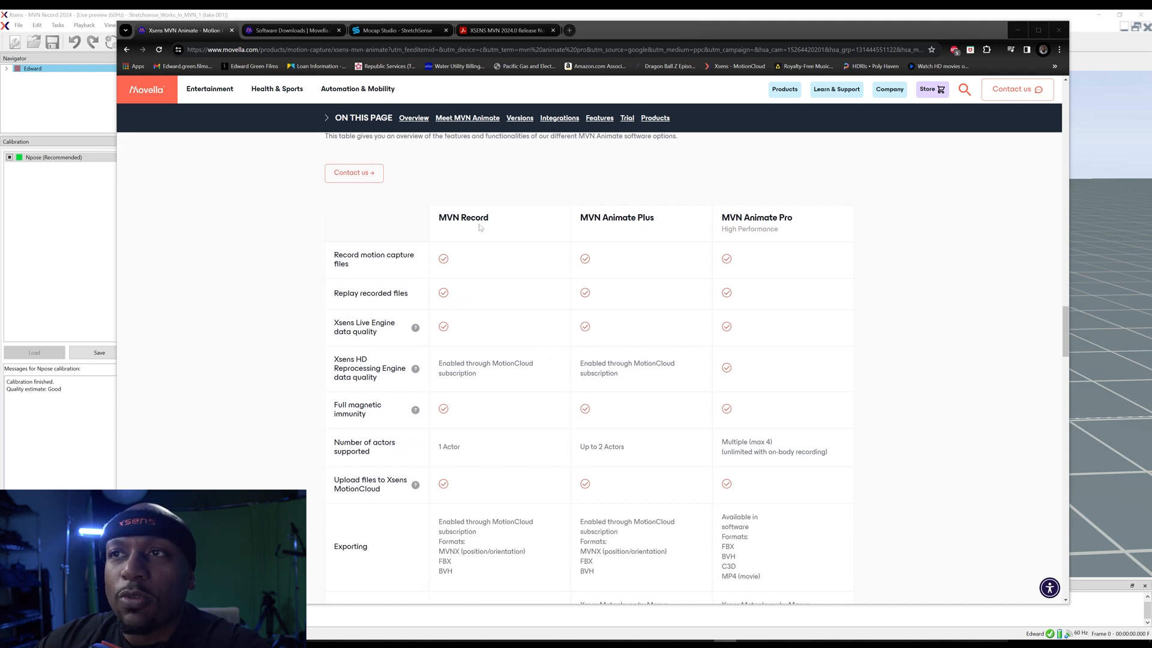
scroll(down, 3)
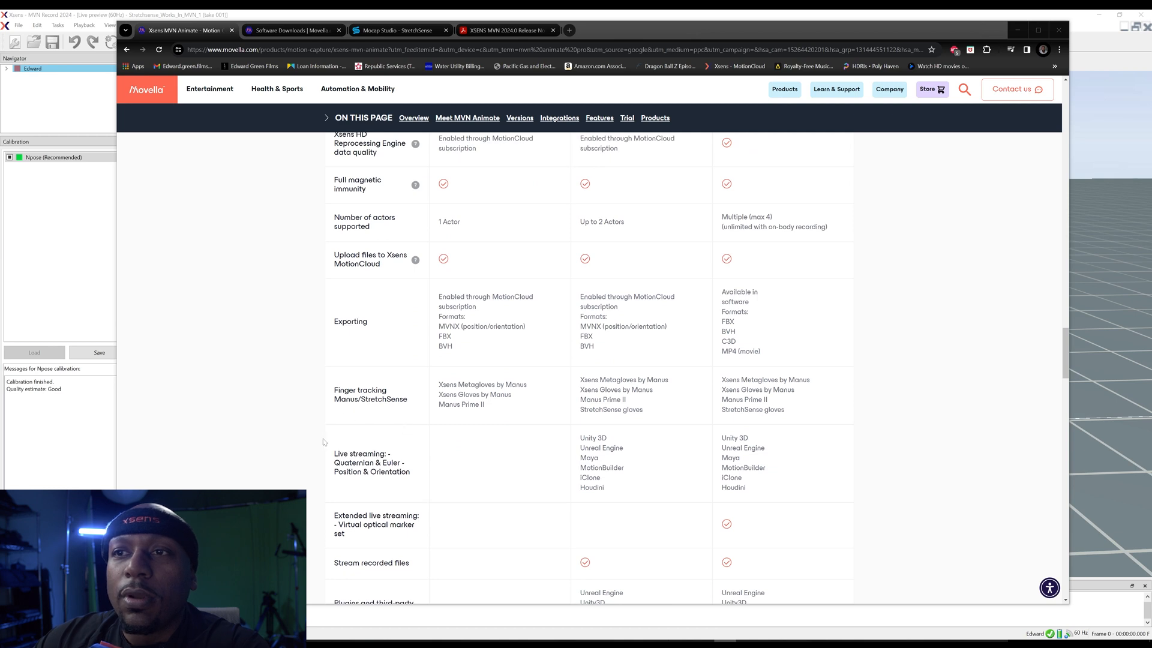
mouse_move(386, 412)
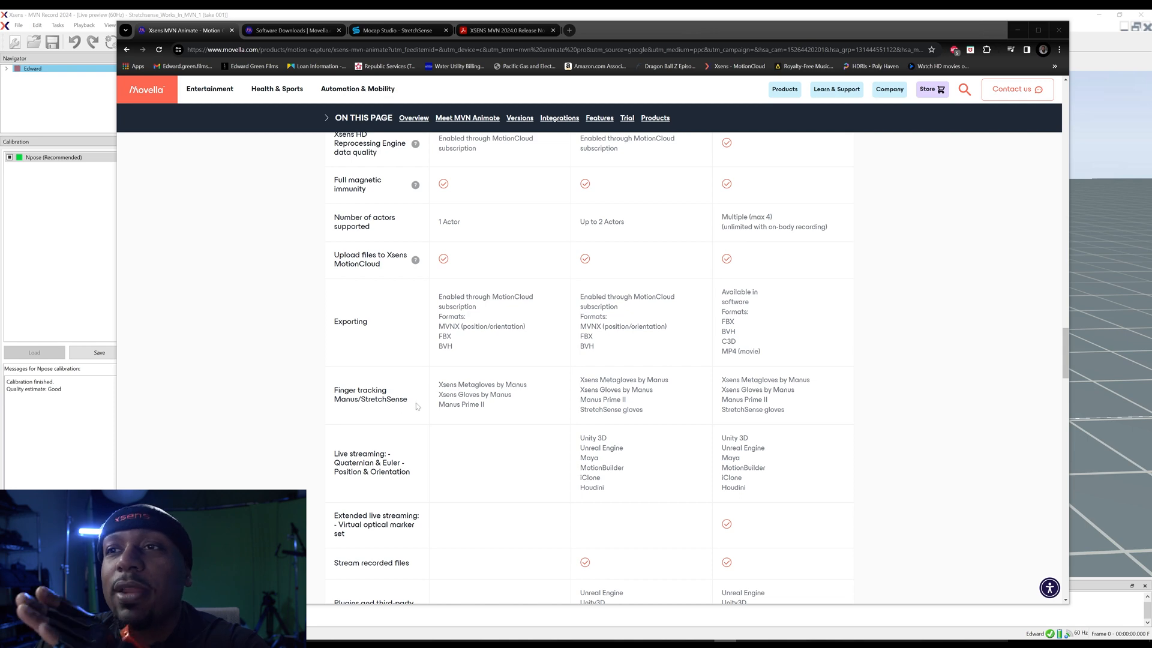
scroll(up, 3)
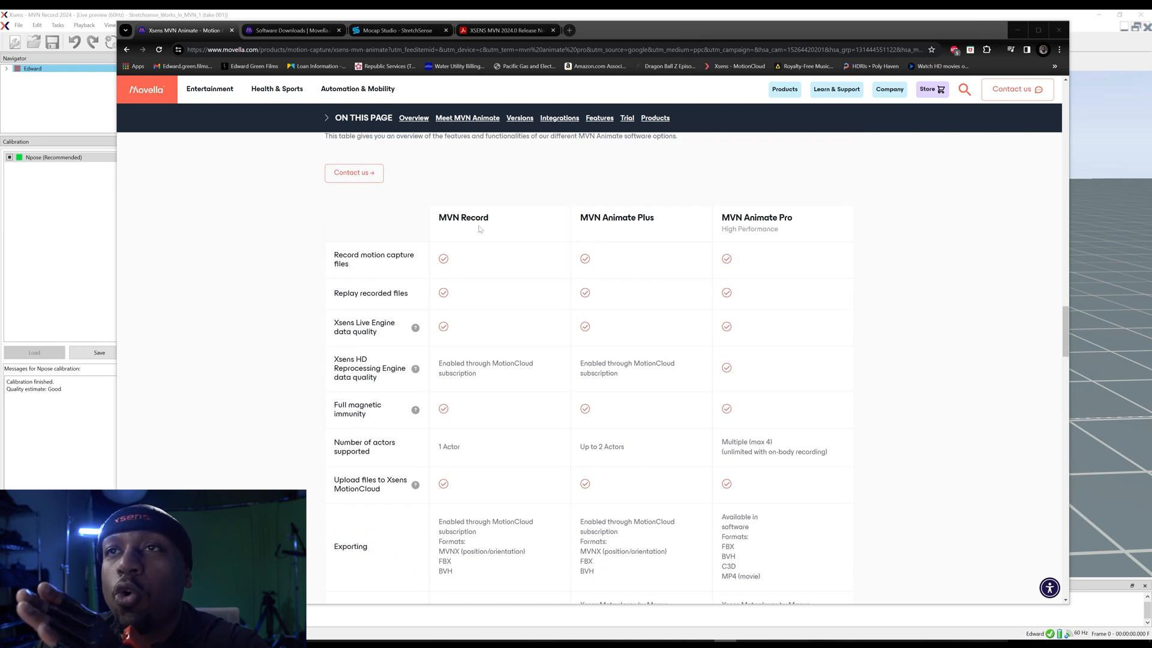
mouse_move(603, 232)
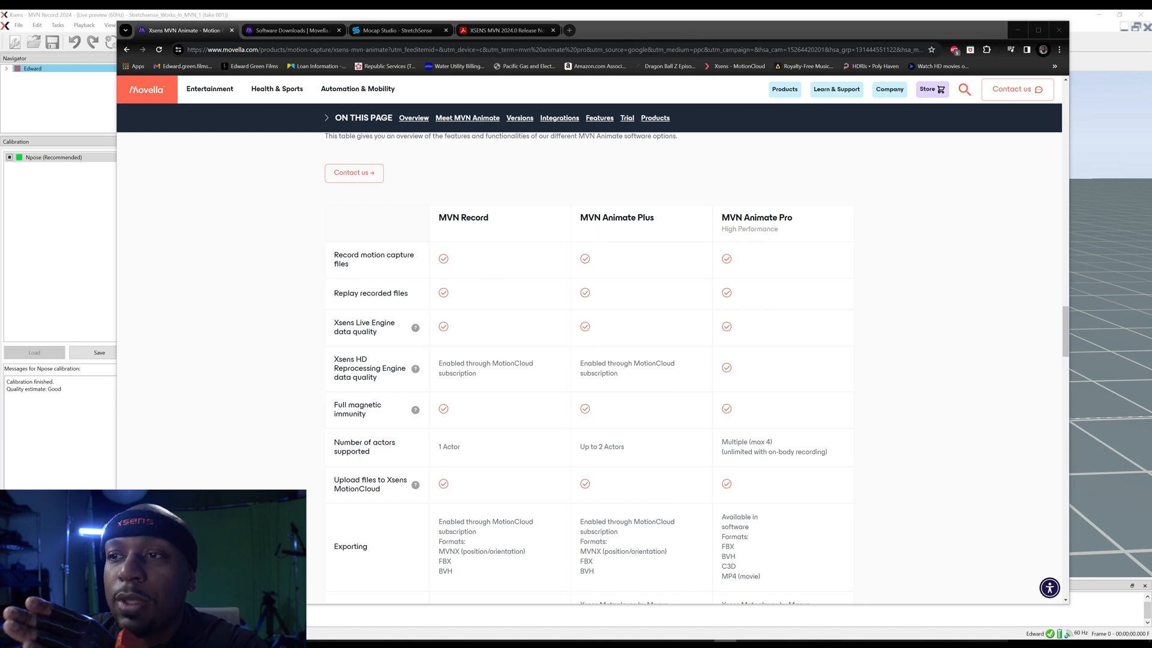
scroll(down, 3)
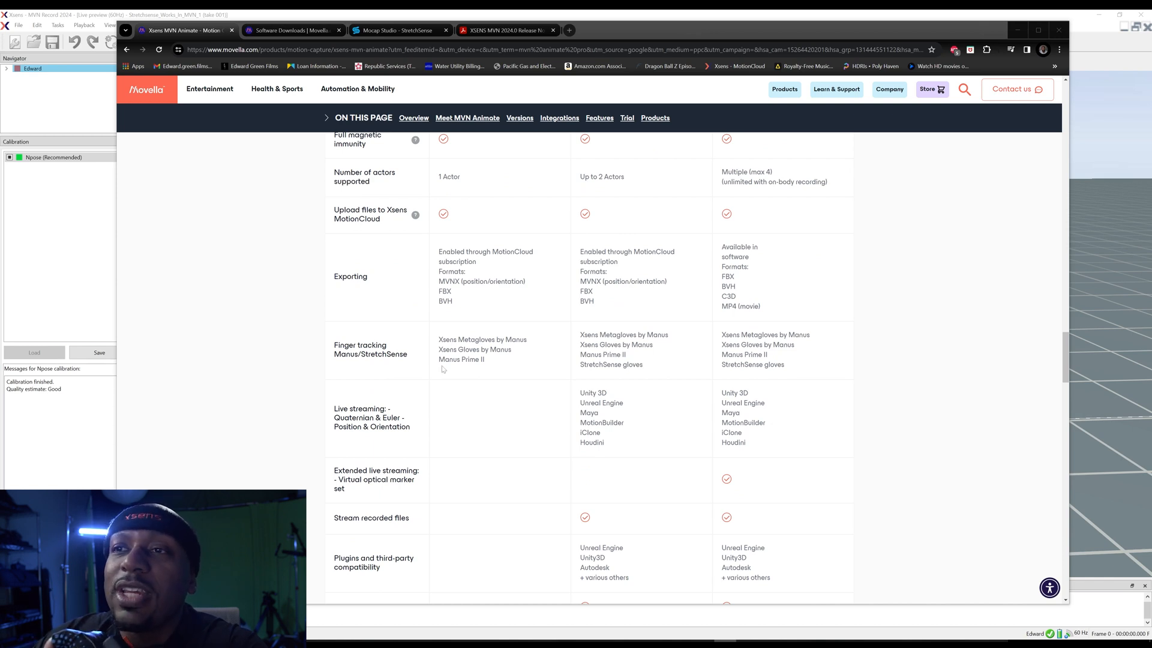
mouse_move(499, 361)
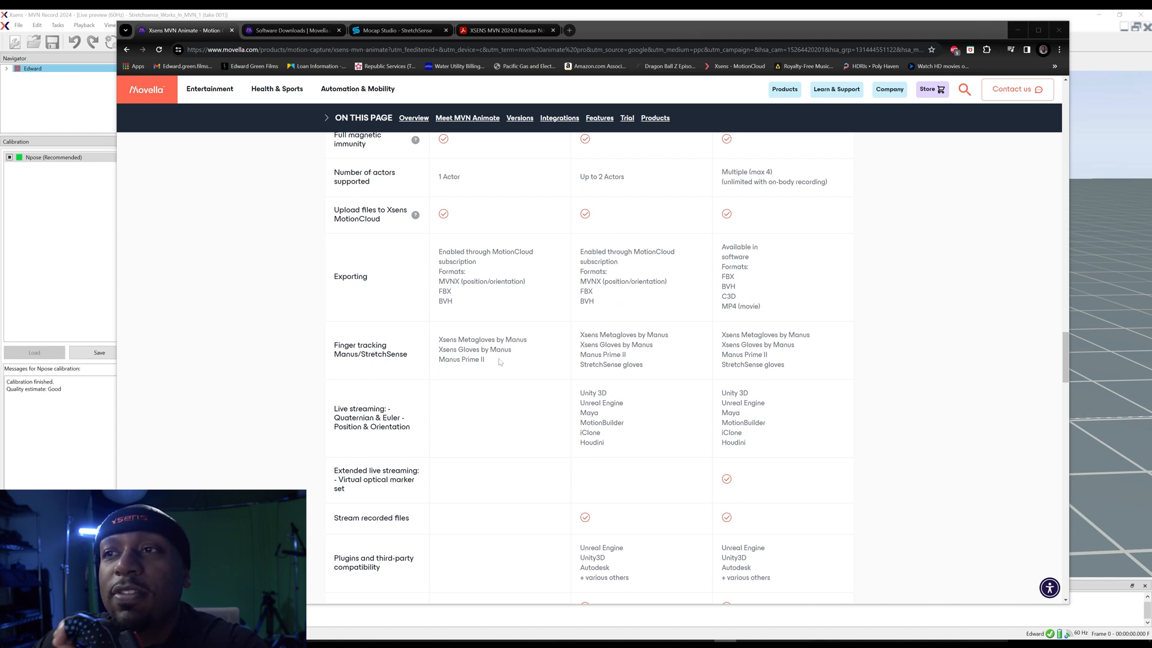
mouse_move(505, 361)
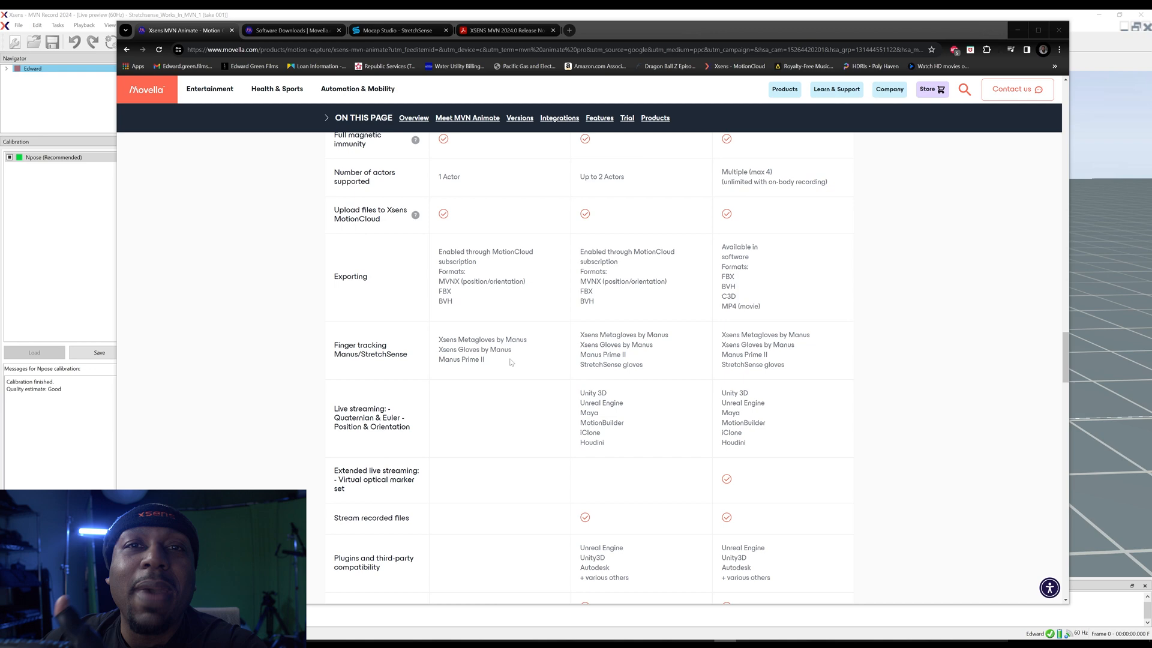
scroll(up, 3)
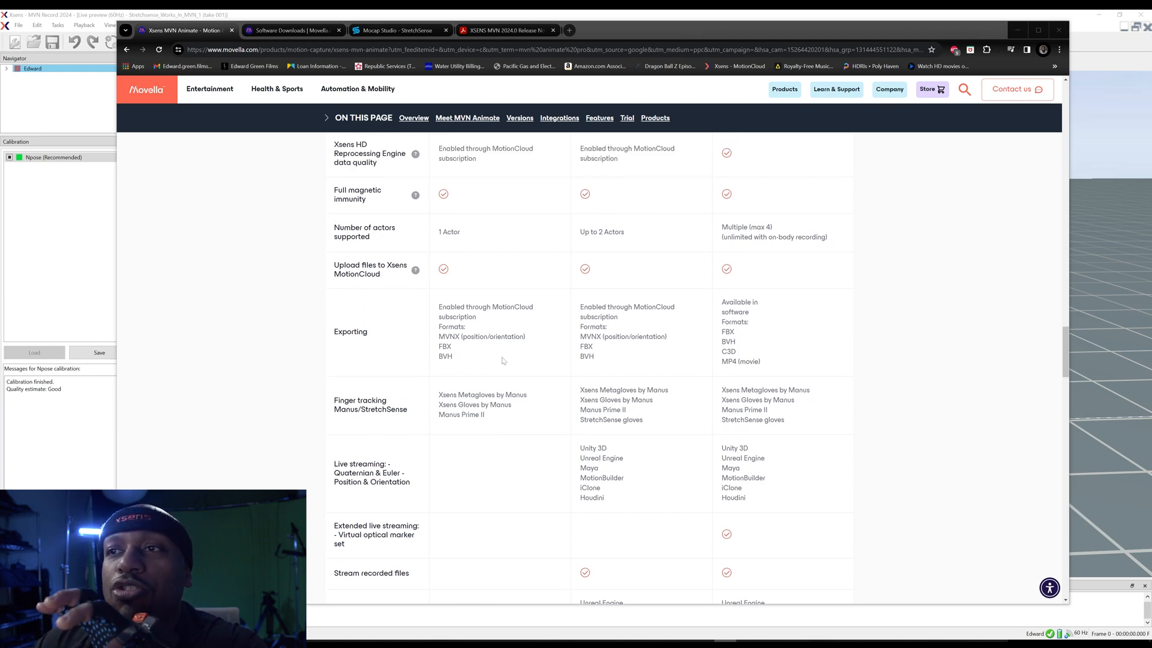
scroll(up, 3)
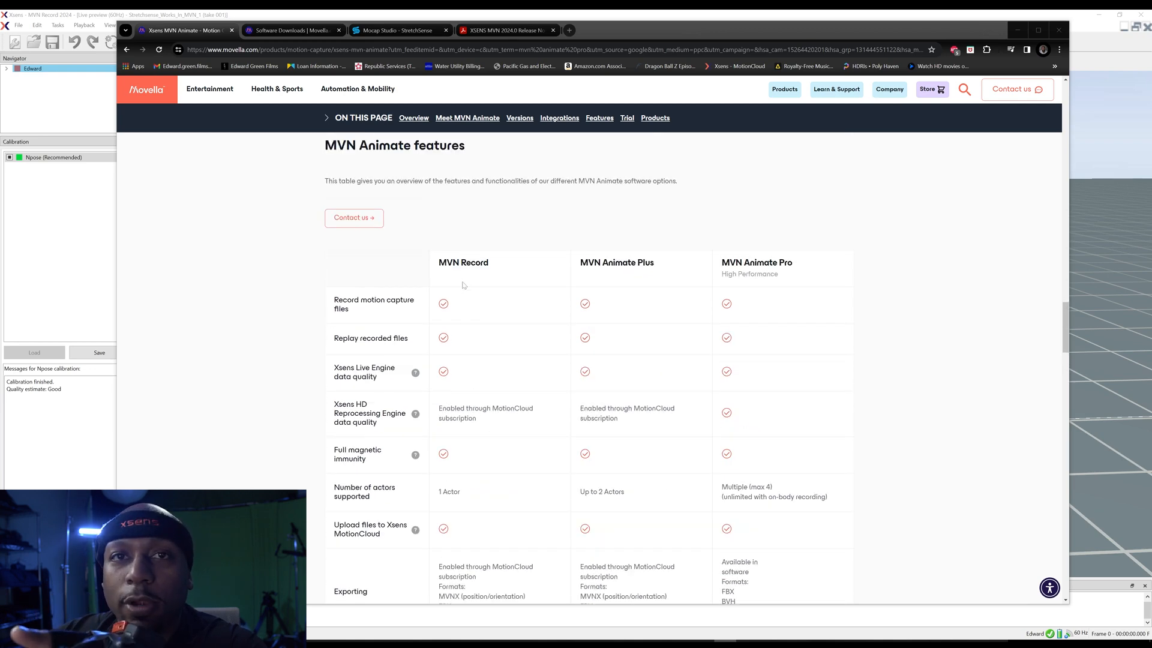
scroll(down, 3)
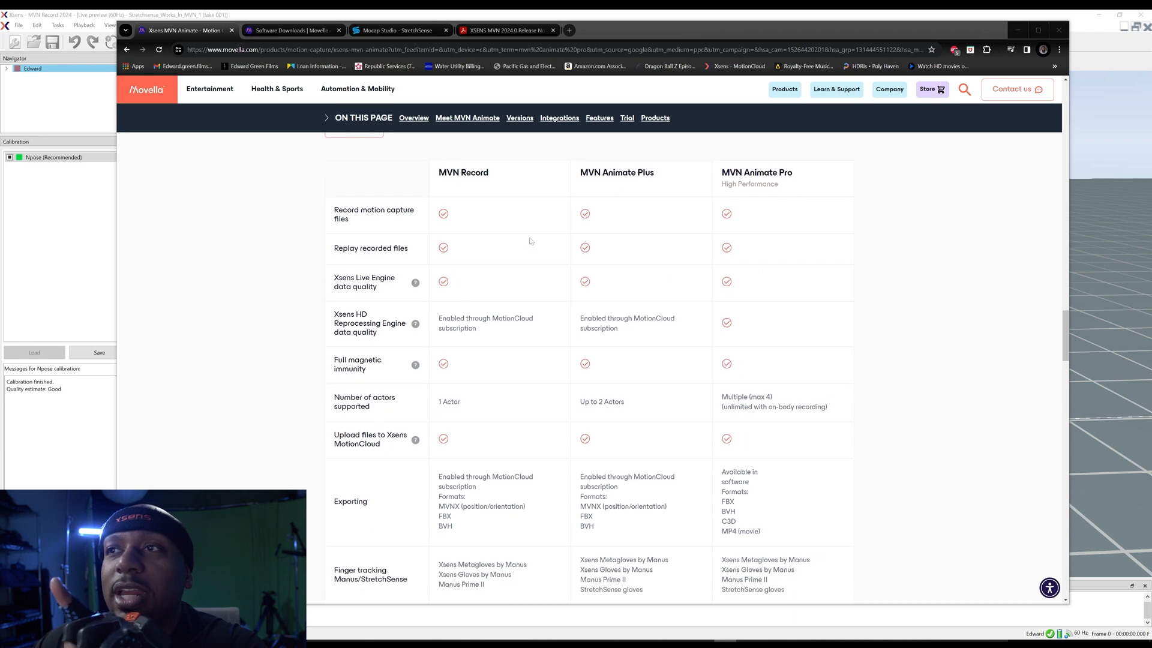
scroll(down, 3)
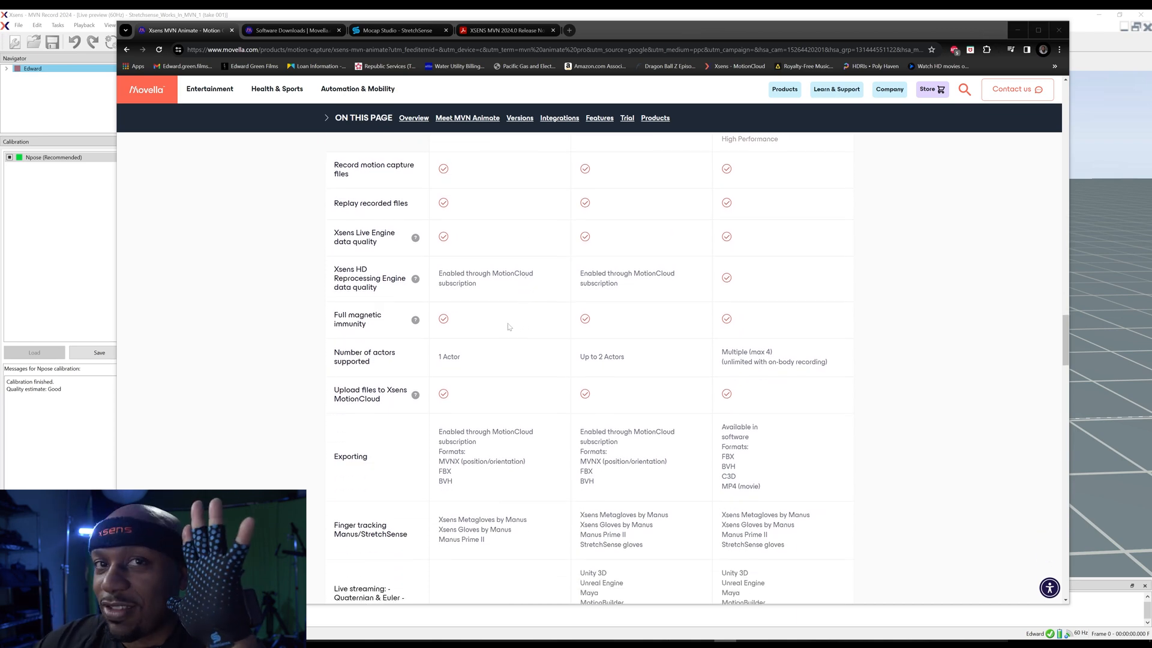
scroll(down, 3)
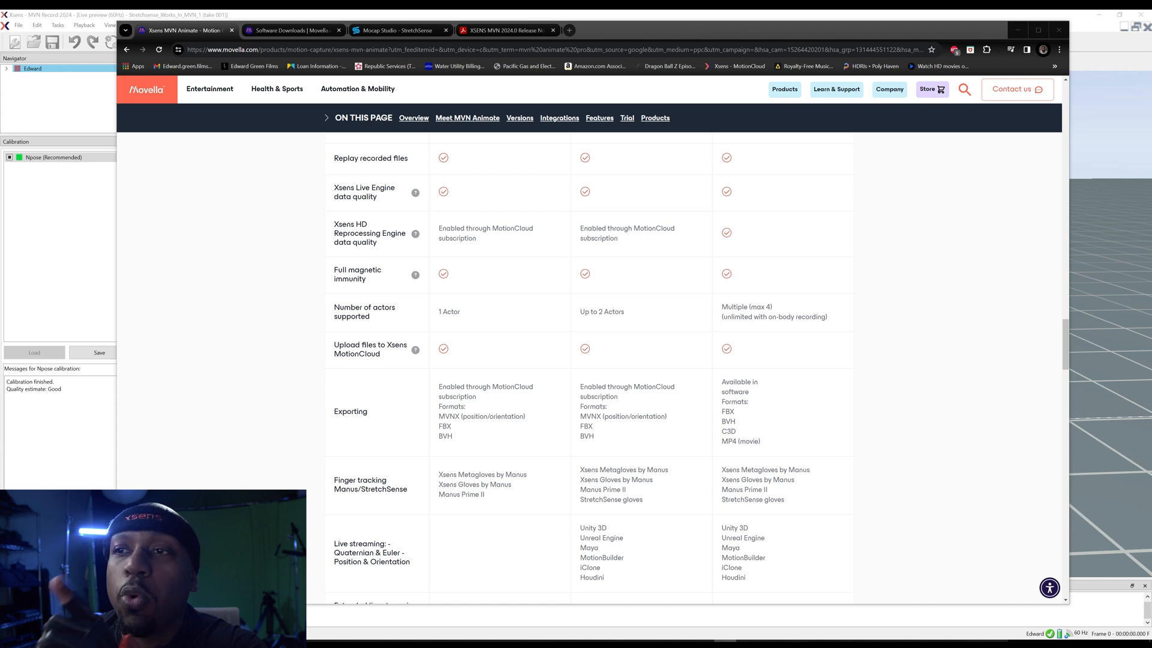
scroll(down, 3)
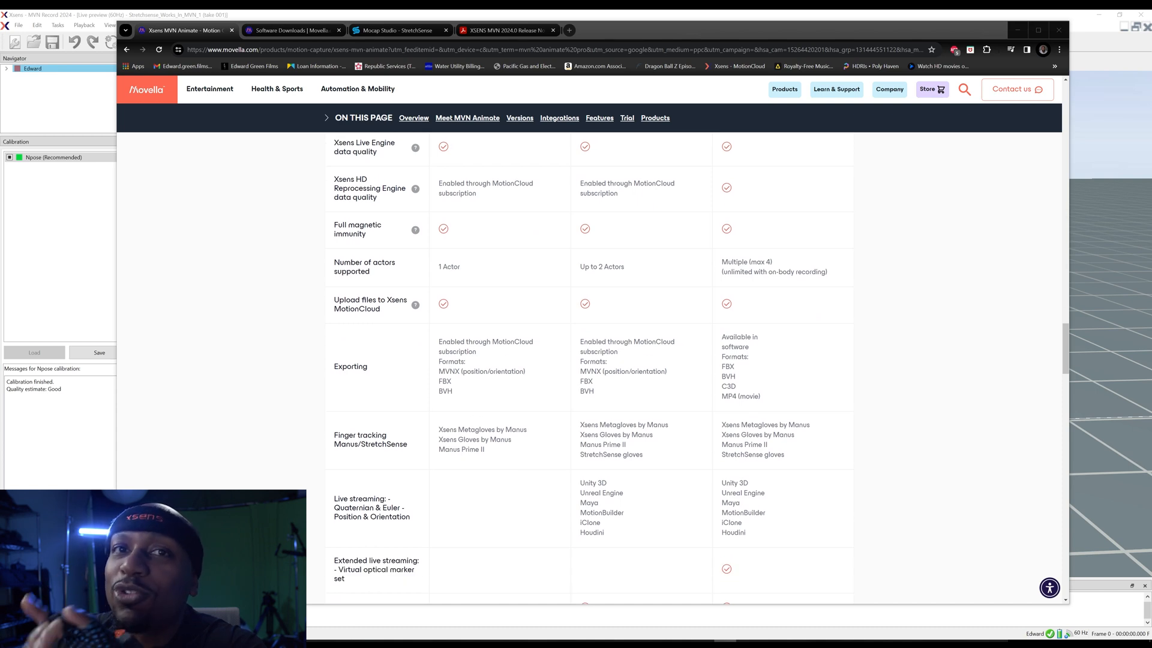
scroll(up, 3)
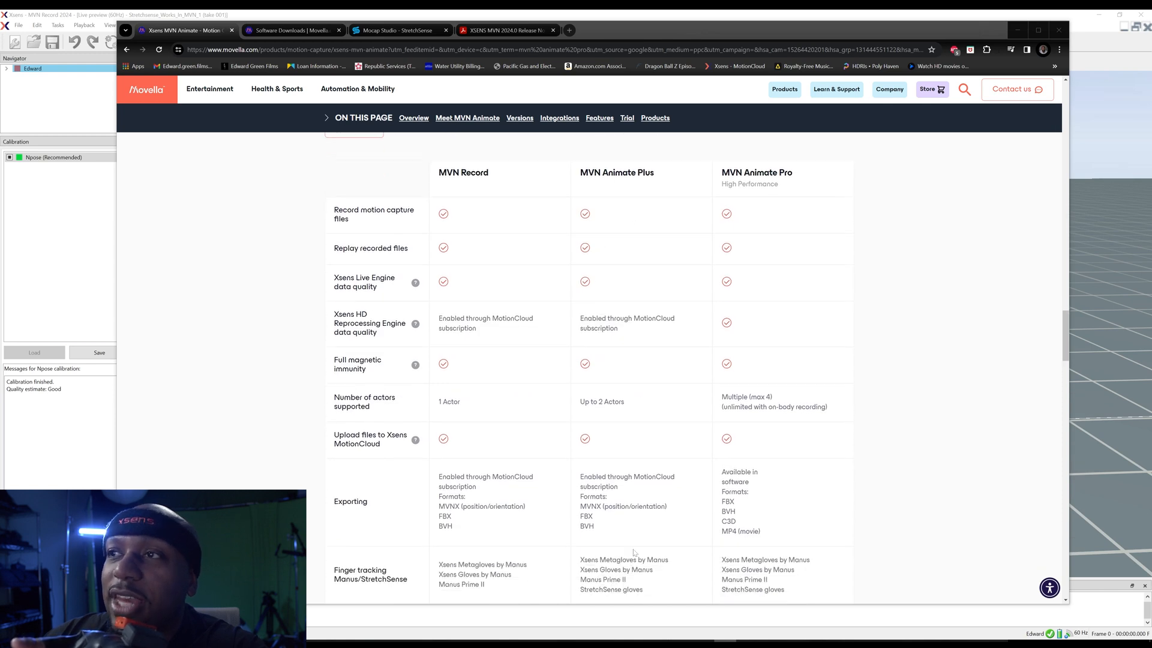
scroll(down, 3)
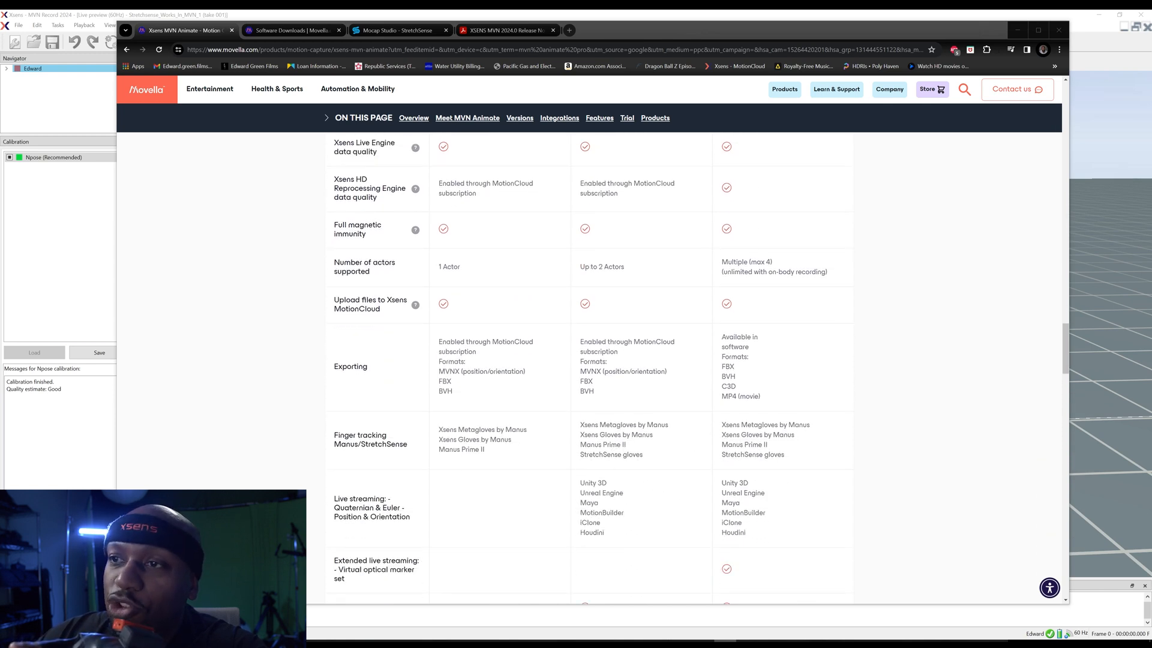
mouse_move(699, 464)
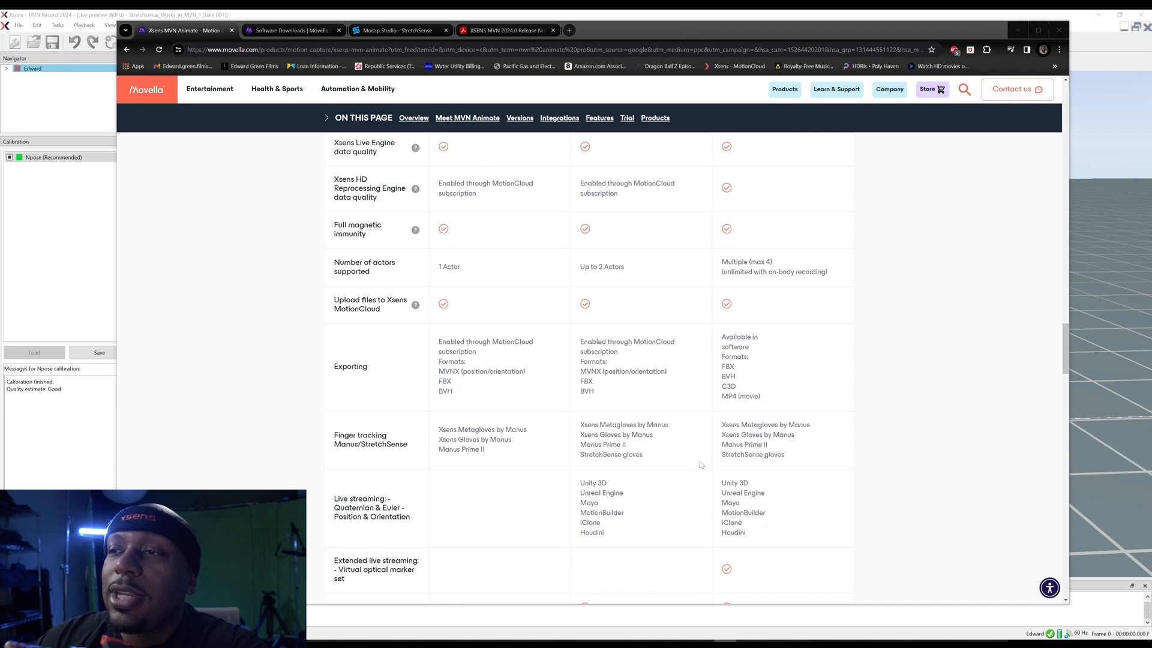
mouse_move(768, 469)
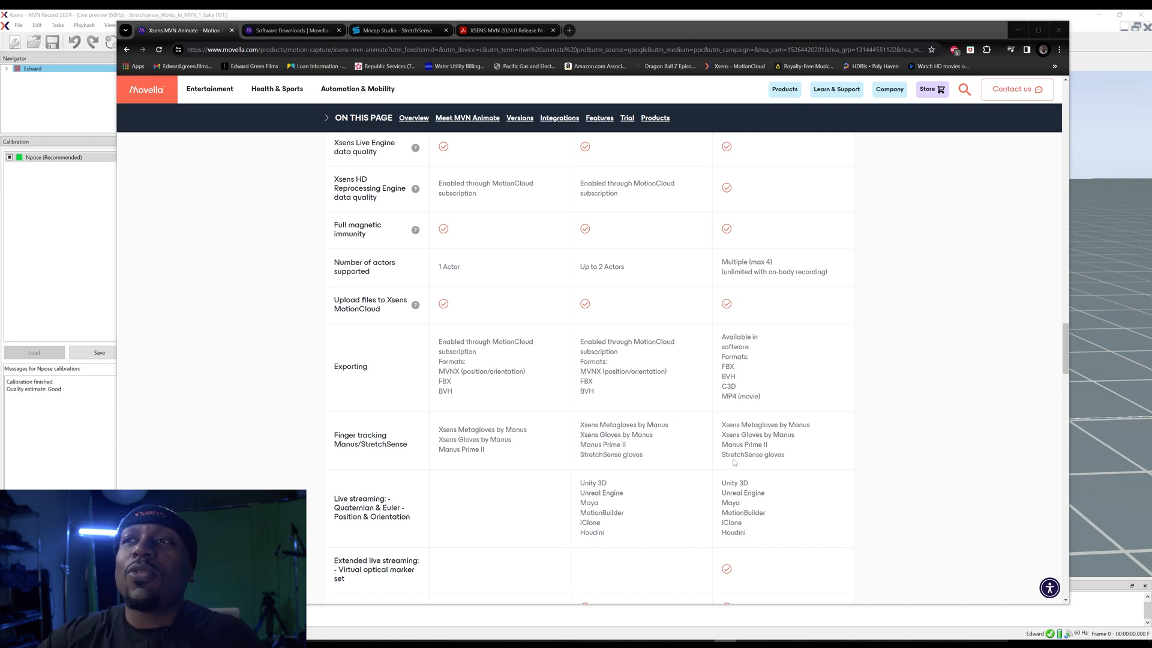
scroll(up, 3)
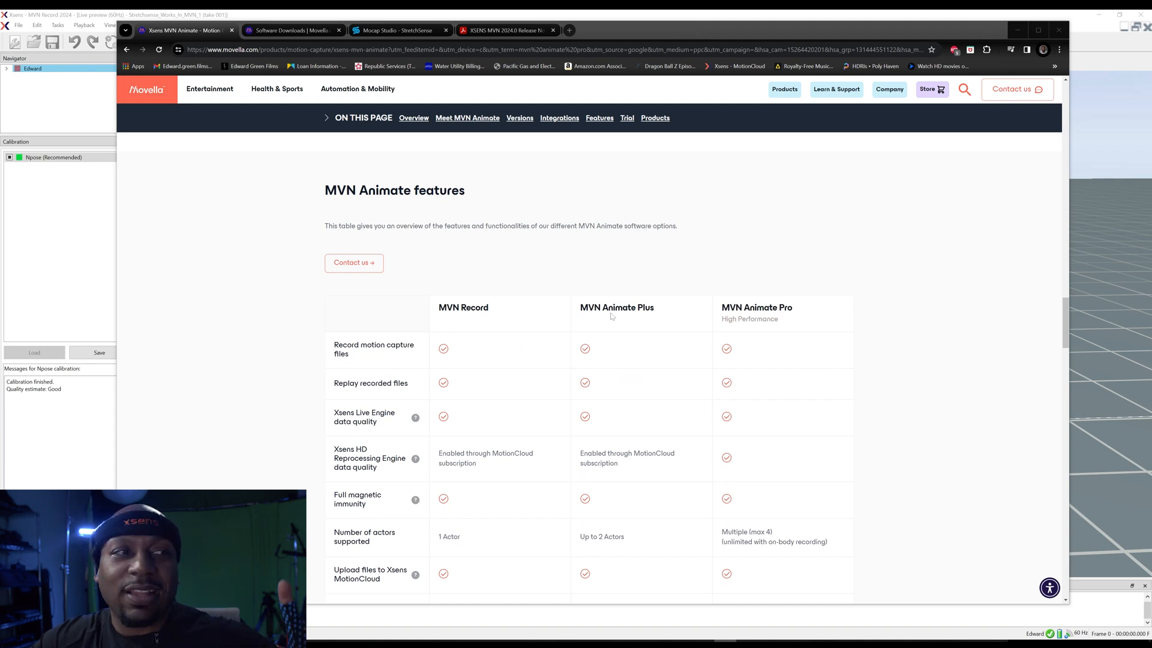
mouse_move(638, 322)
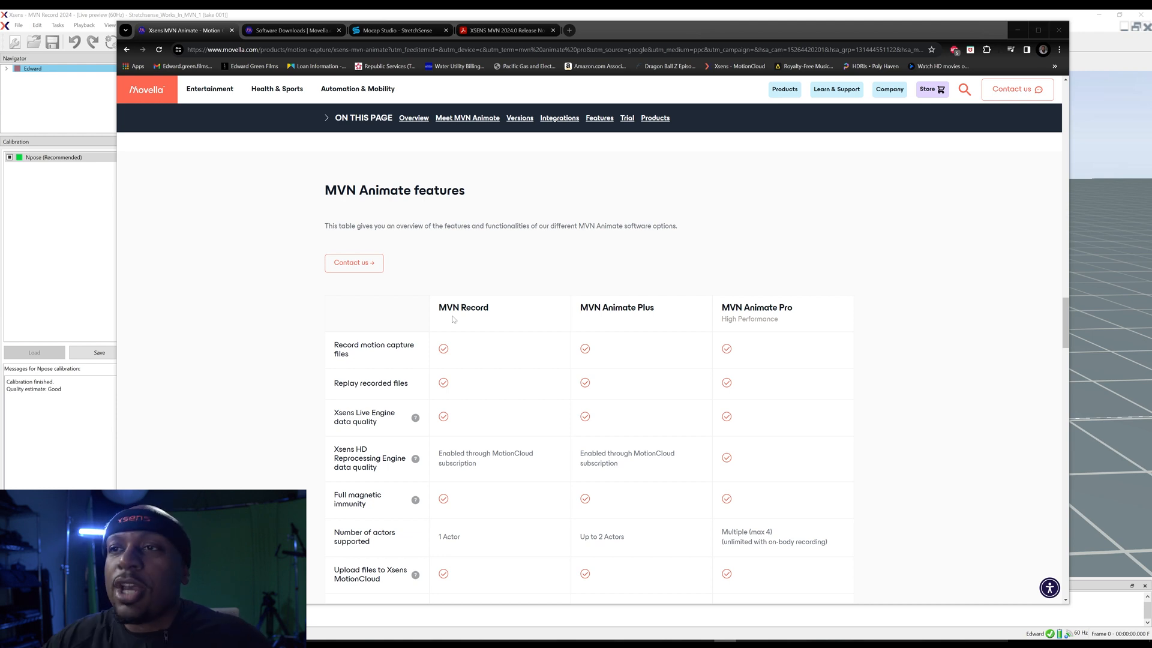
mouse_move(609, 215)
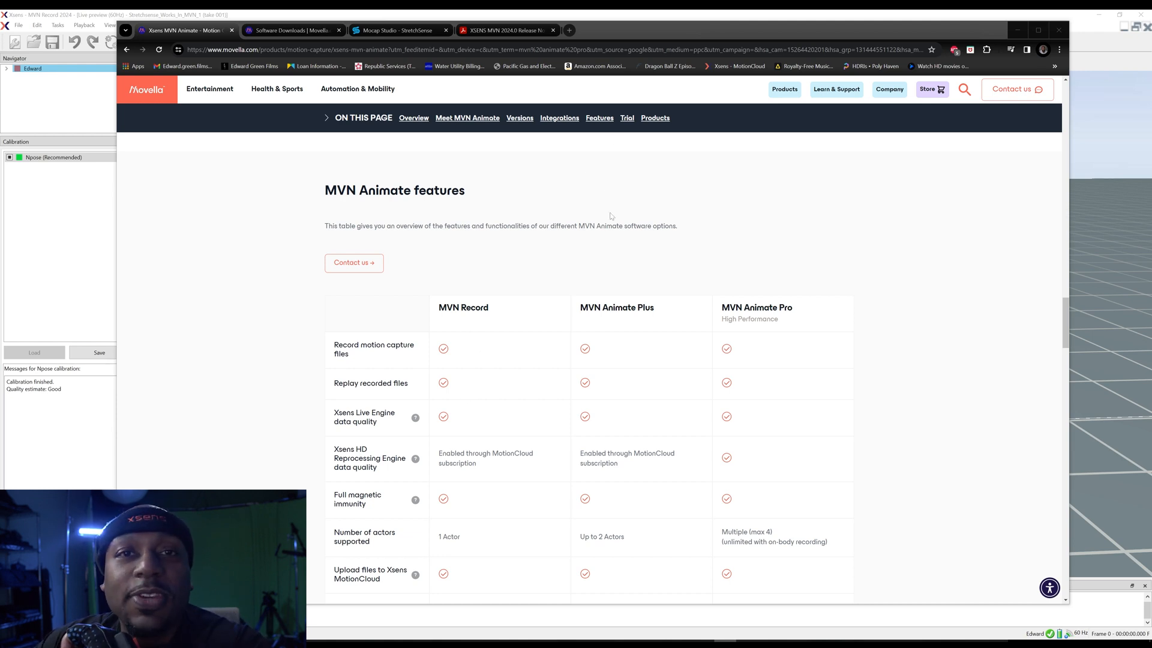
scroll(down, 3)
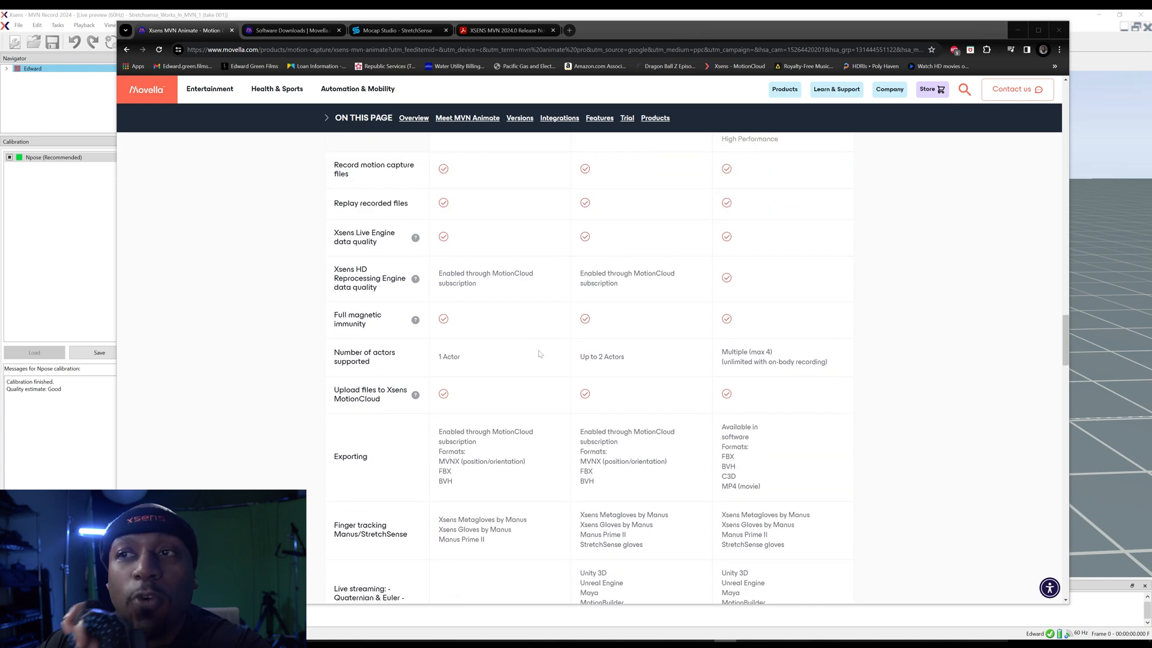
scroll(down, 3)
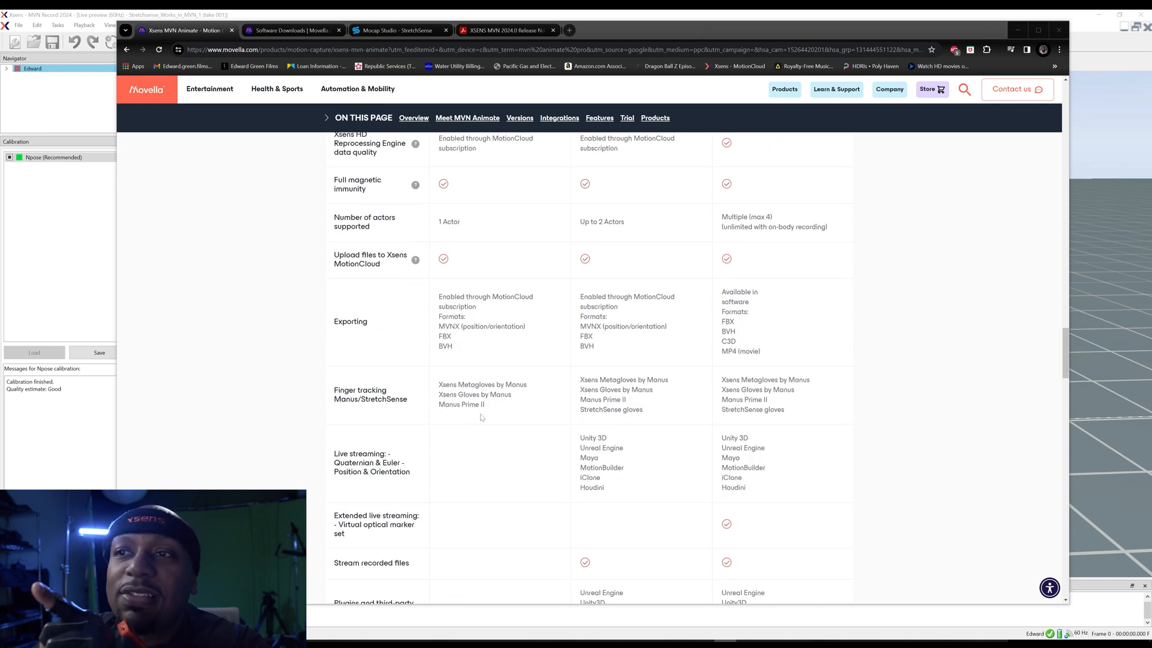
scroll(up, 3)
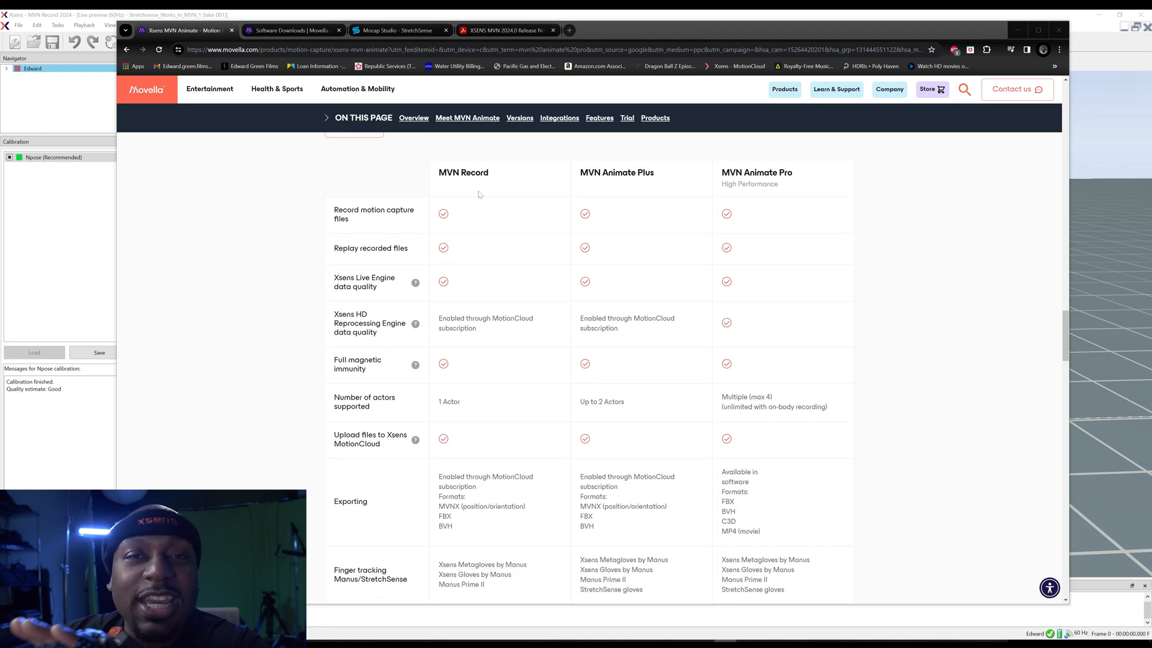
scroll(down, 3)
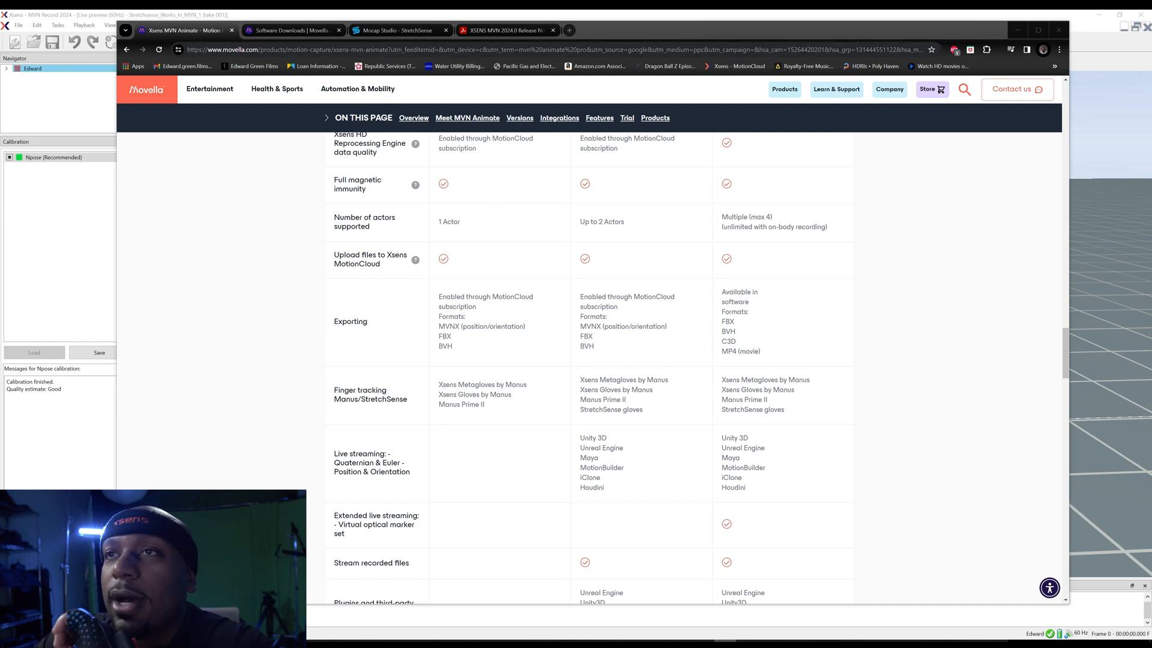
View the MVN 2024.0 release notes PDF, then go to the Software Downloads page.
click(505, 30)
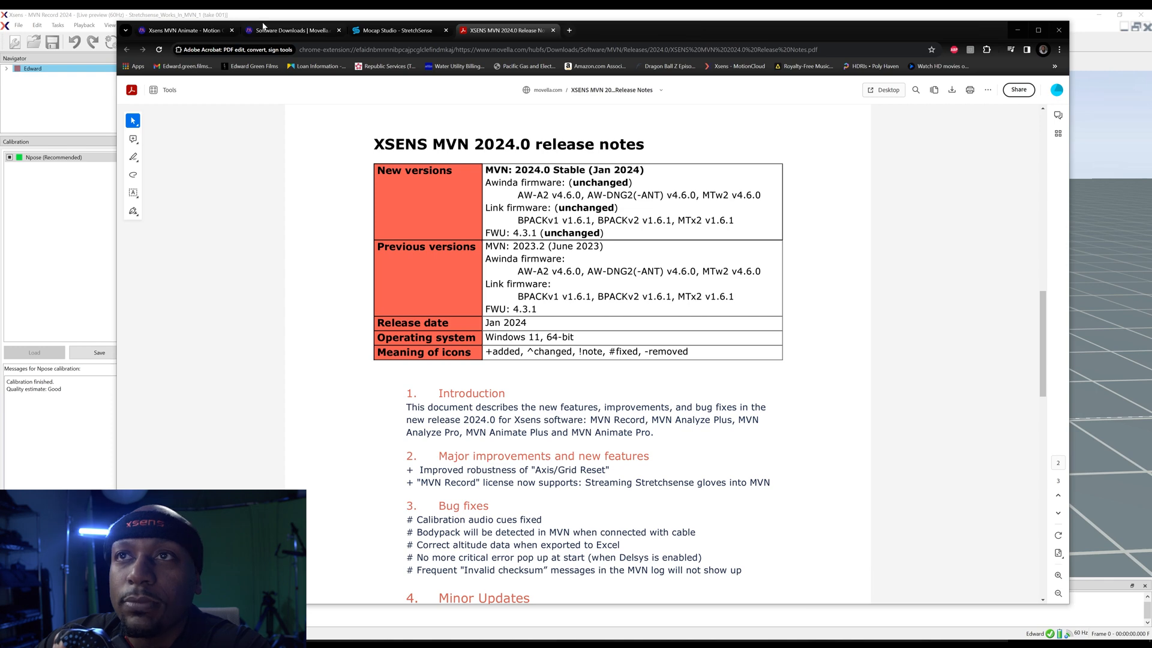
click(291, 30)
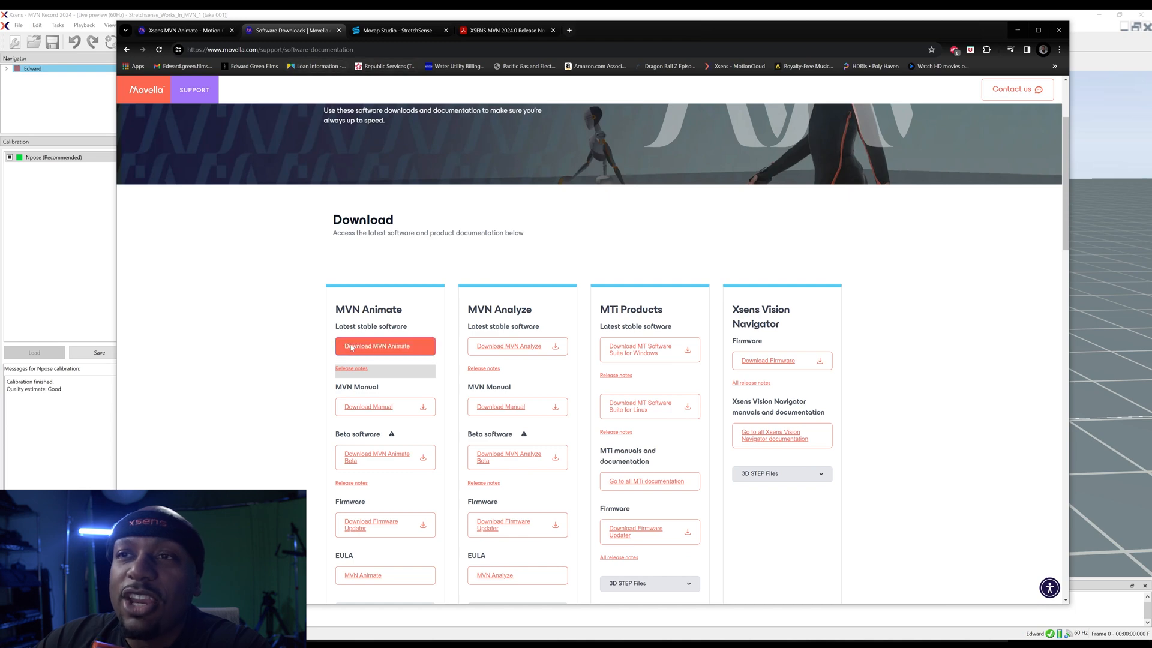
click(384, 345)
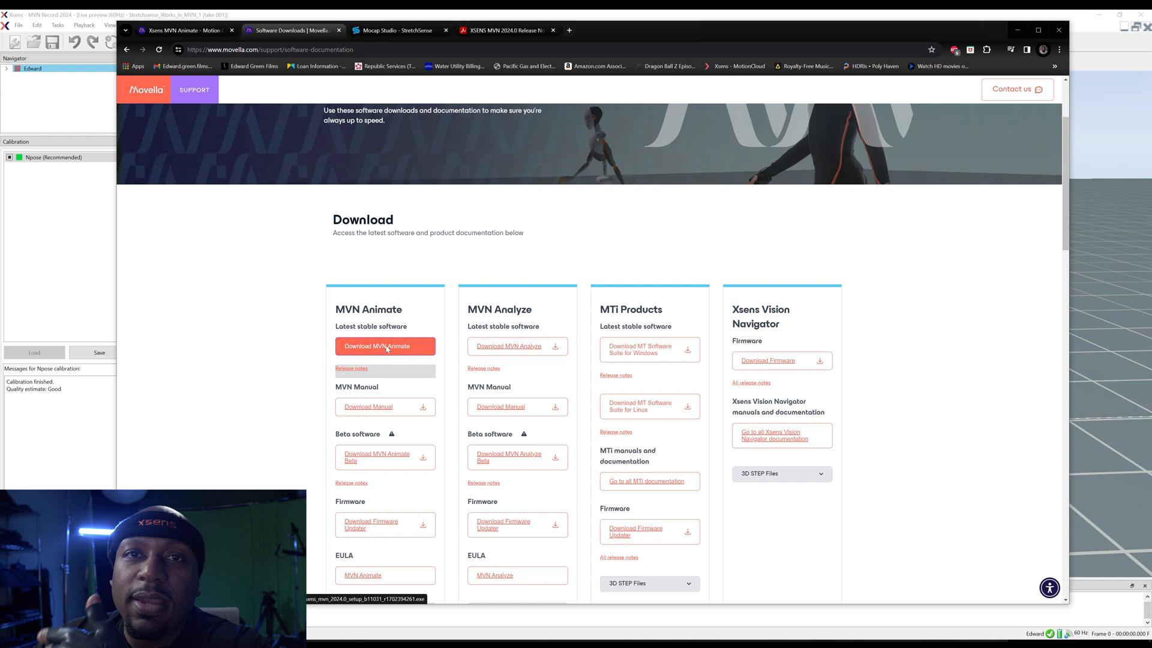
click(385, 346)
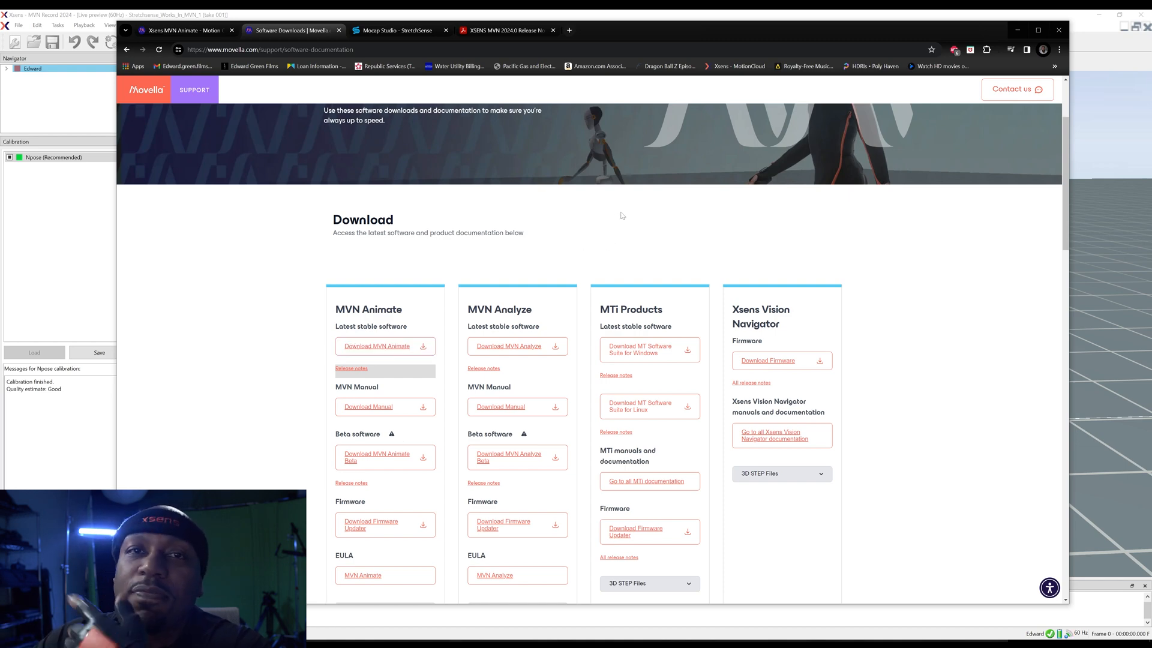
mouse_move(830, 148)
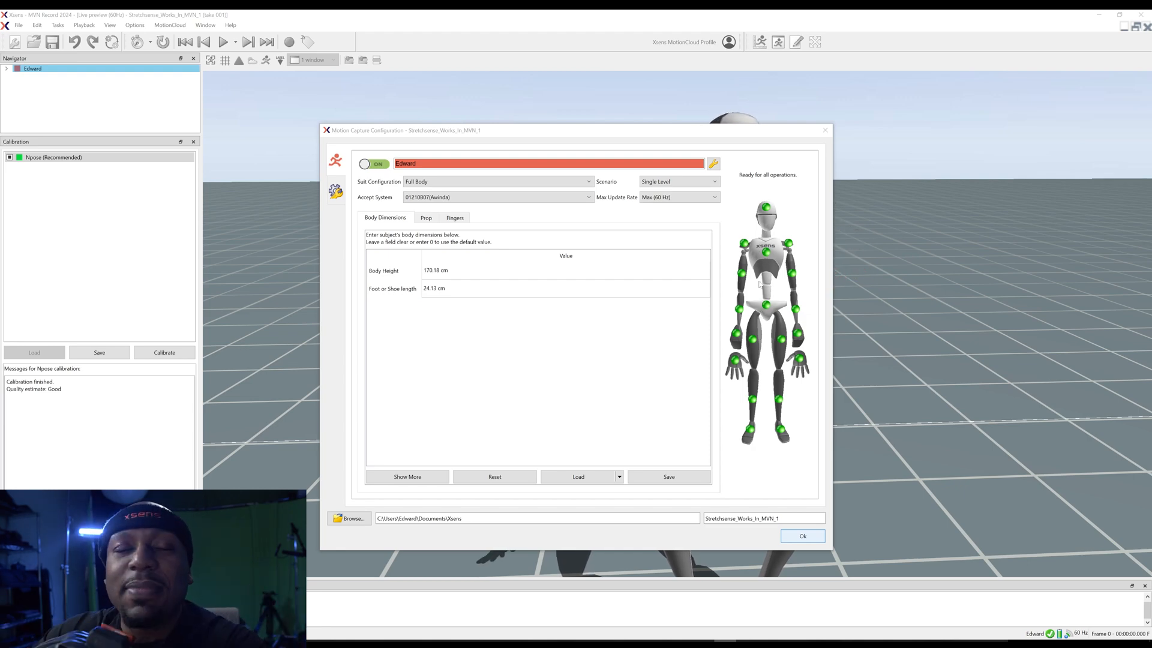
Show the Fingers settings with StretchSense gloves assigned to left and right hand streams.
click(455, 217)
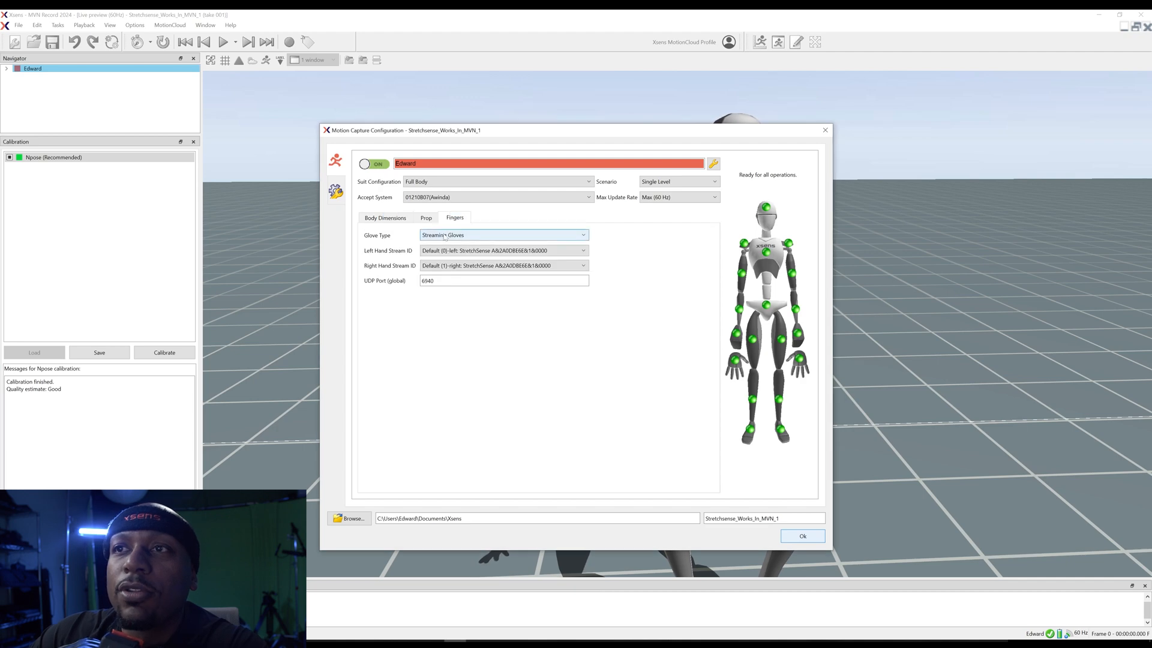
mouse_move(503, 265)
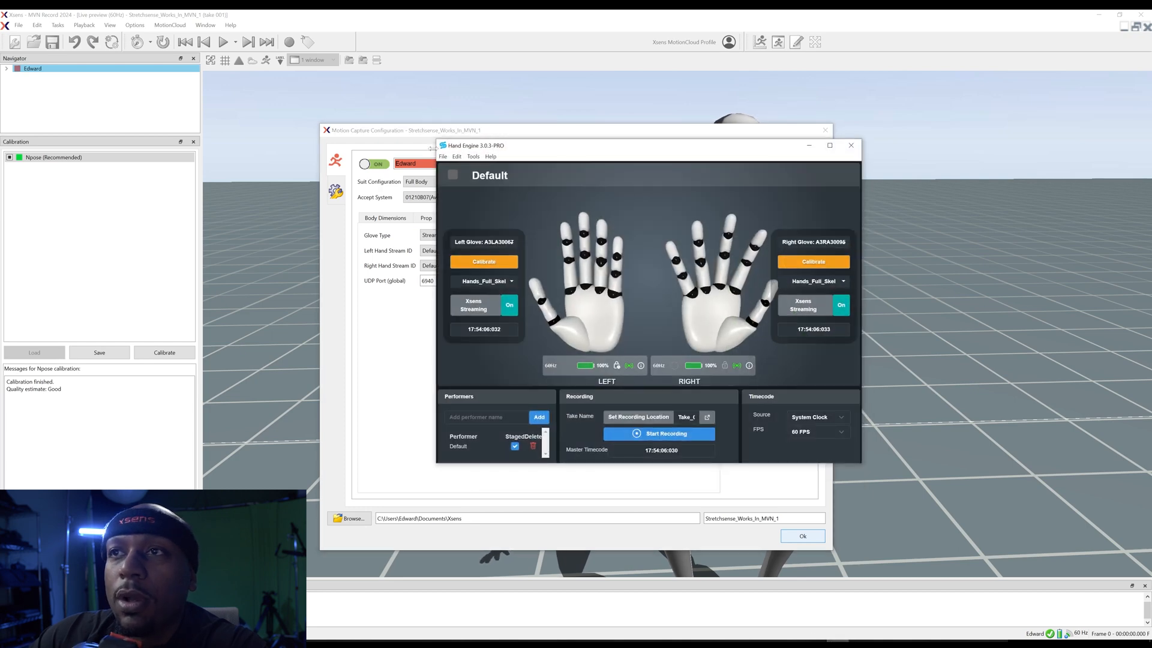
mouse_move(499, 158)
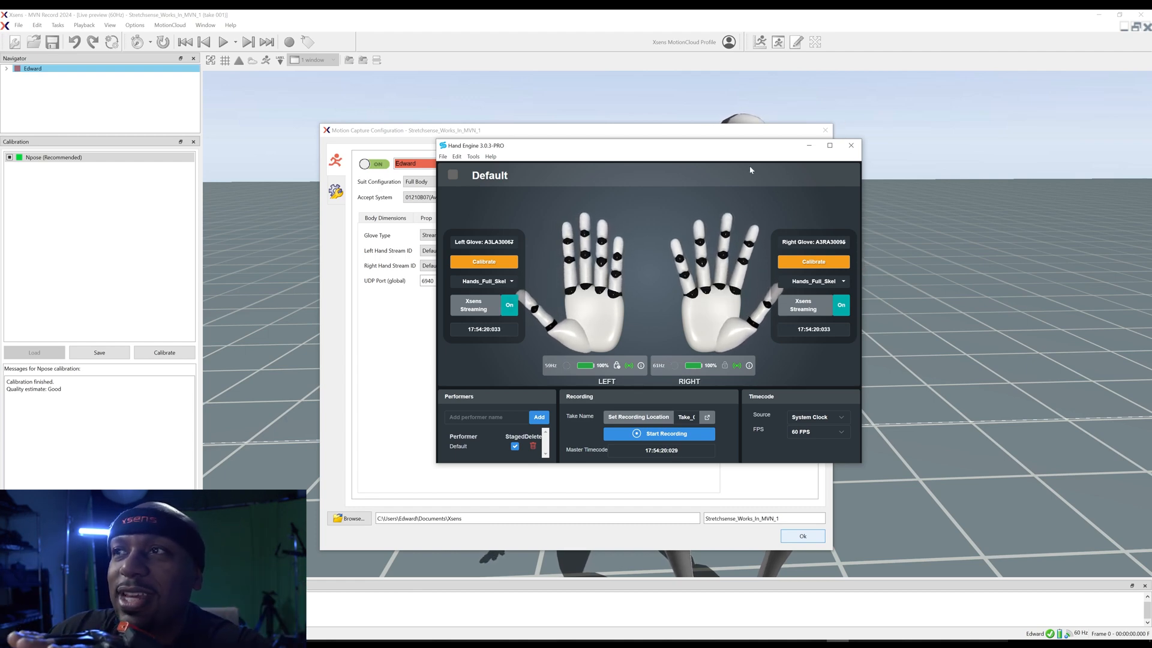
Confirm the Motion Capture Configuration with Ok so the live avatar preview starts.
click(851, 145)
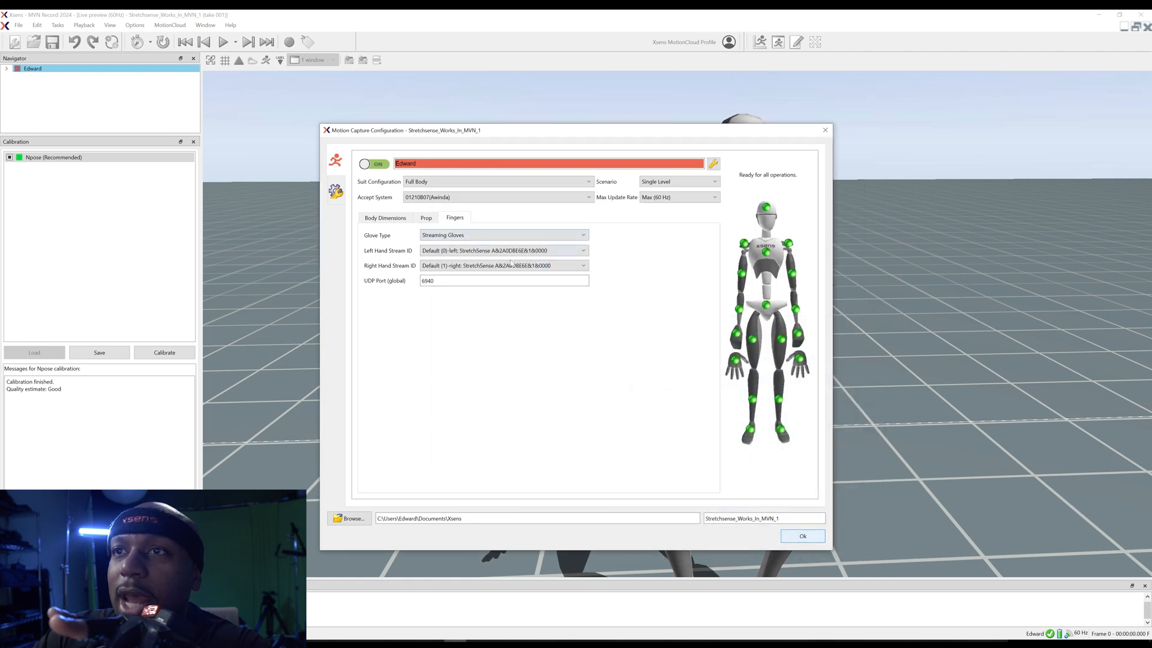
click(385, 217)
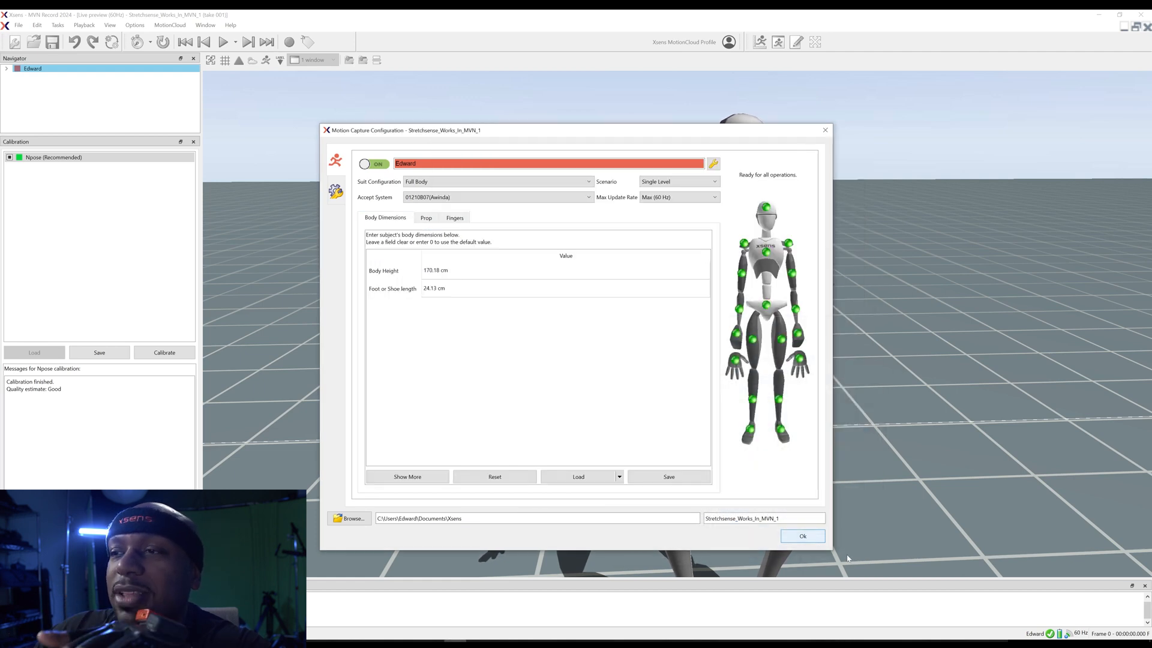
mouse_move(803, 535)
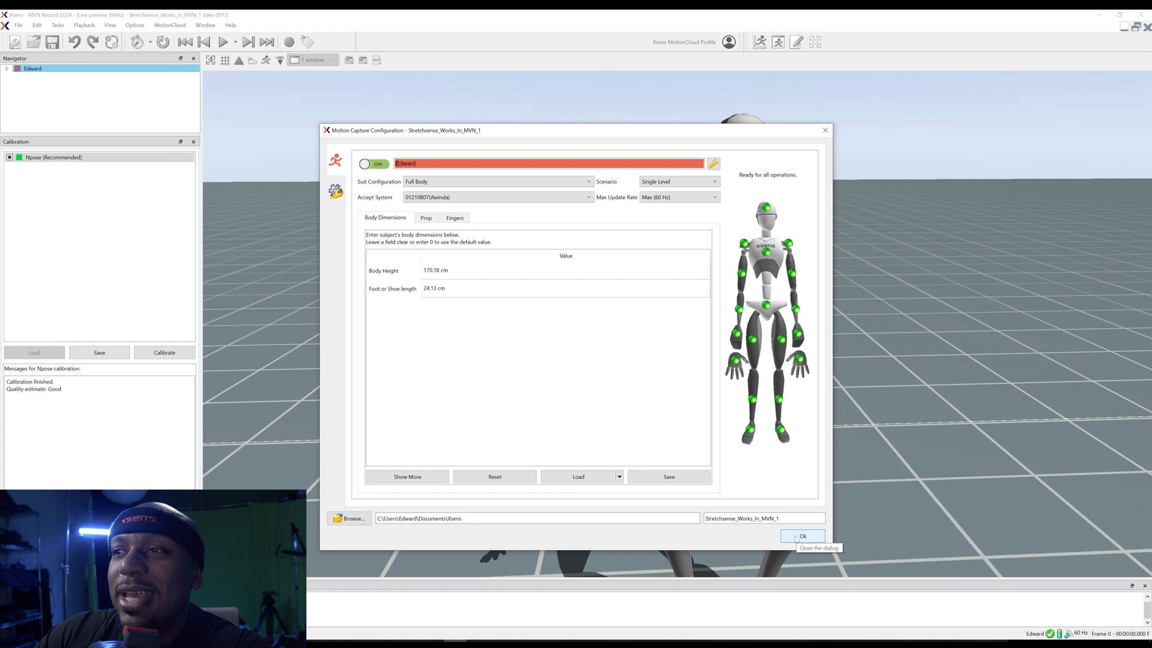
click(801, 535)
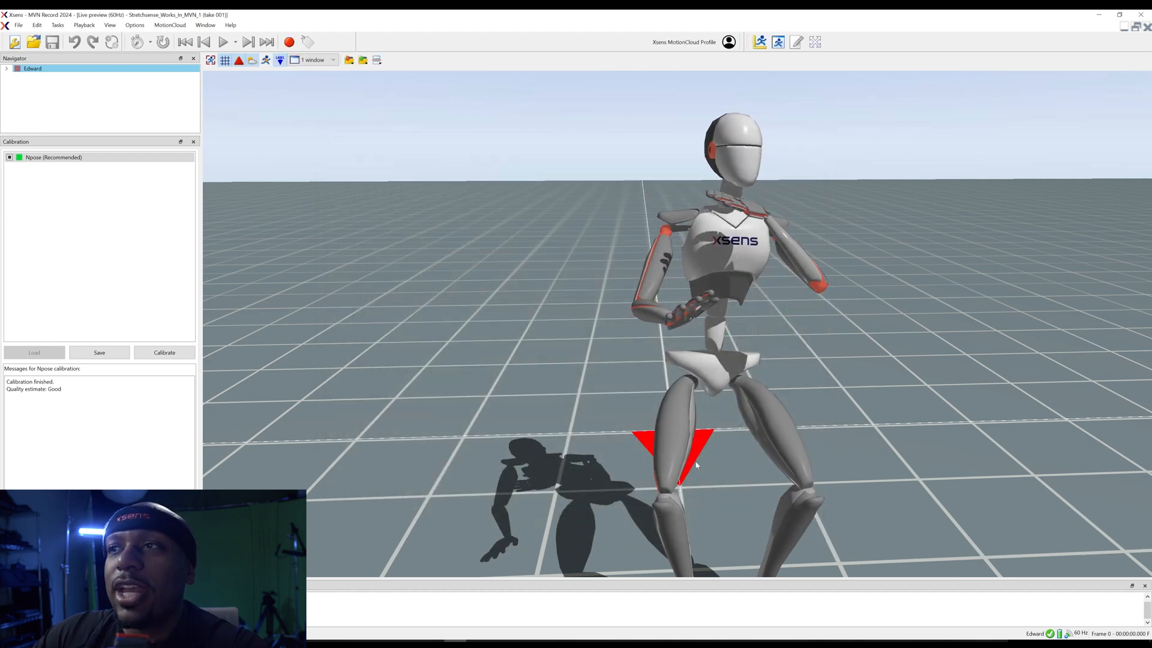